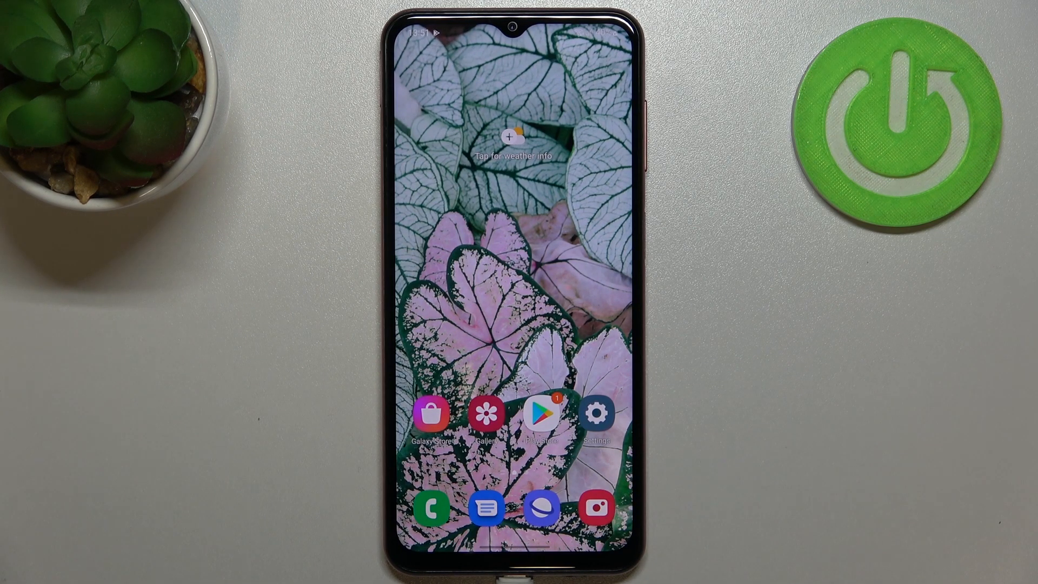
# Launch Settings from the home screen and bring Sounds and vibration into view
pyautogui.click(595, 412)
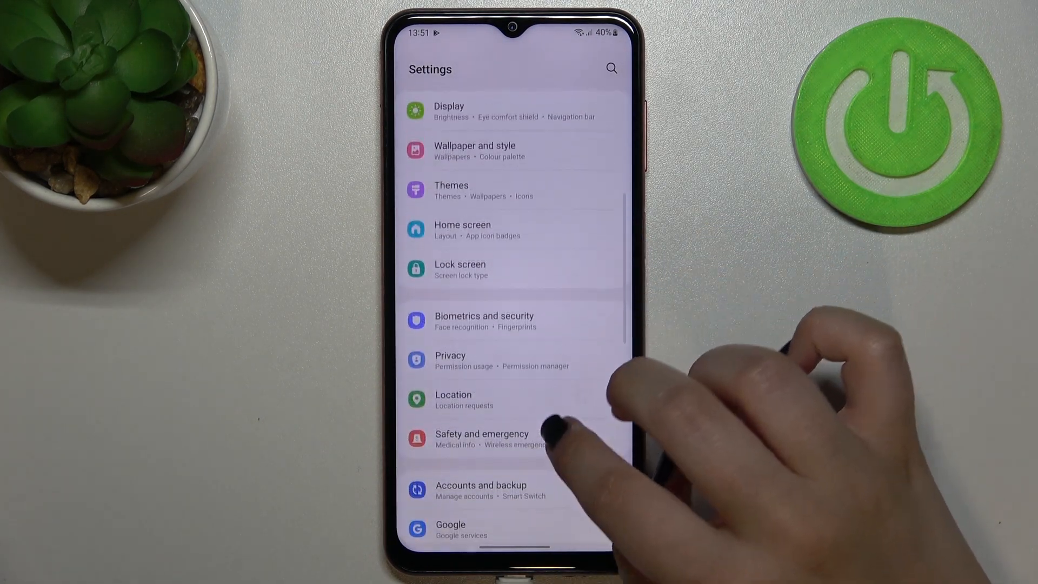
pyautogui.scroll(-3)
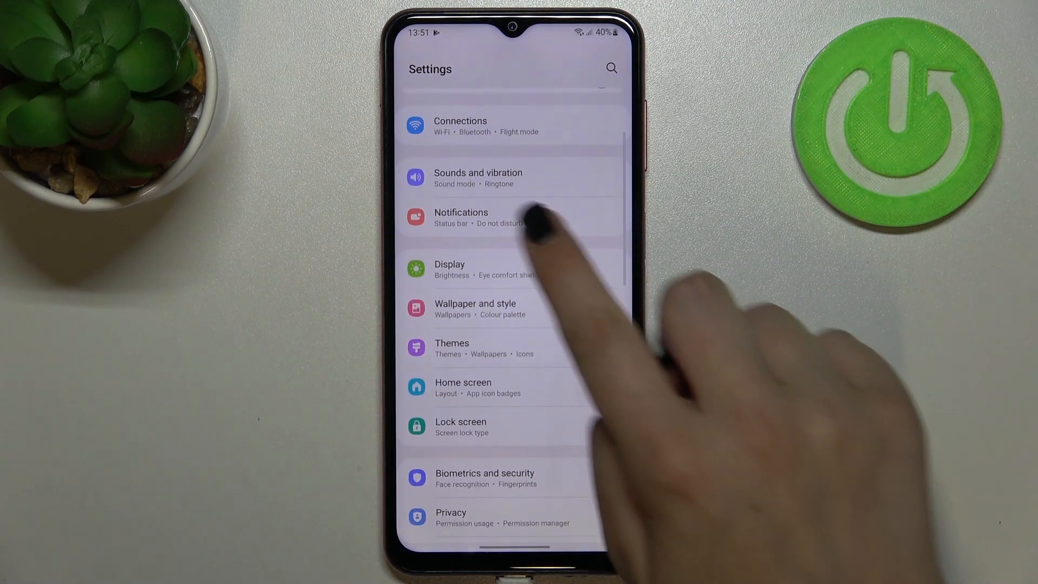
# Enter the Sounds and vibration page, where Galaxy Bells is the current ringtone
pyautogui.click(478, 177)
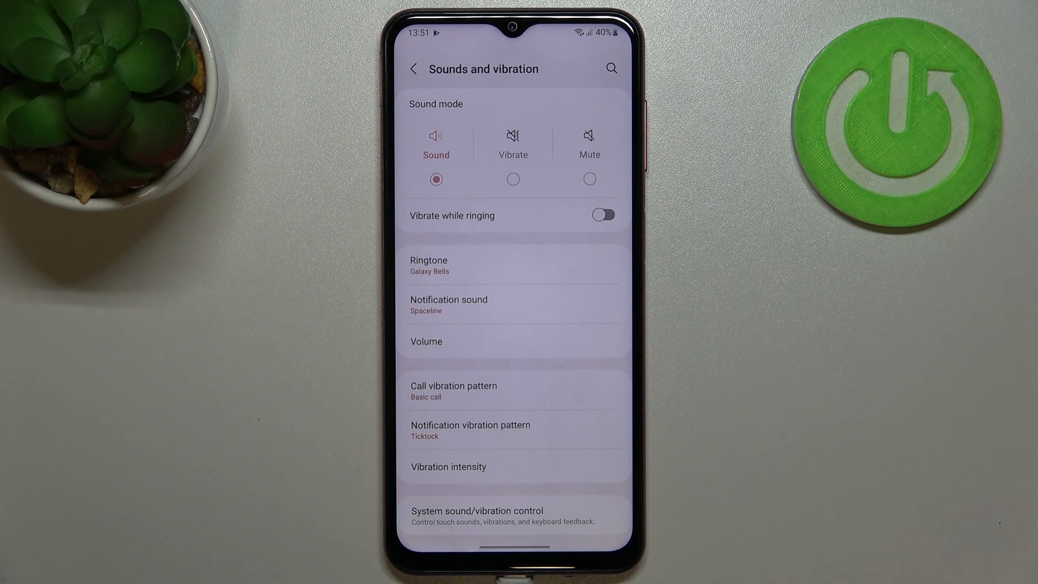
pyautogui.moveTo(781, 450)
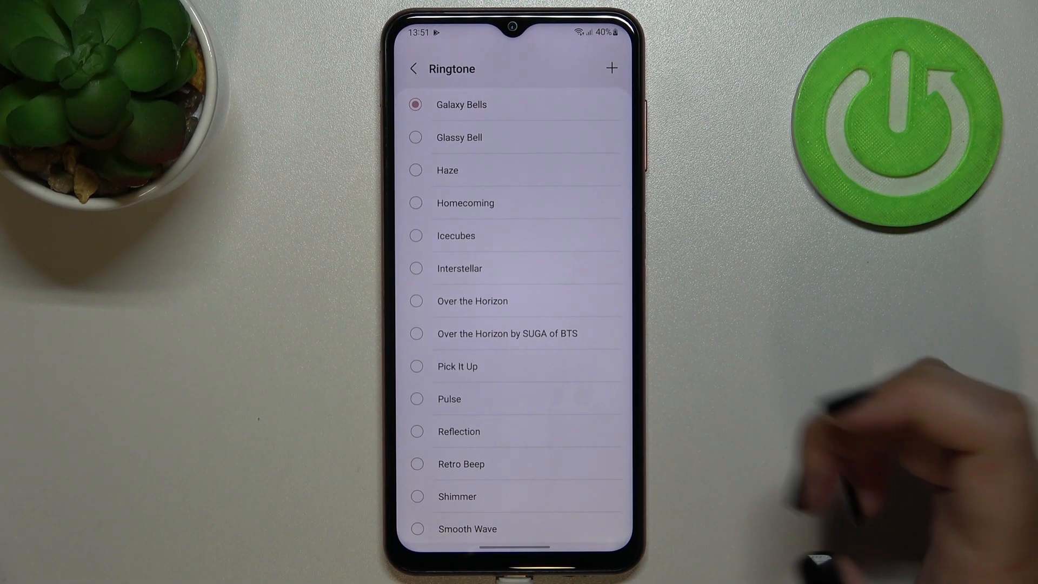
# Browse the ringtone list, with Galaxy Bells currently chosen
pyautogui.scroll(3)
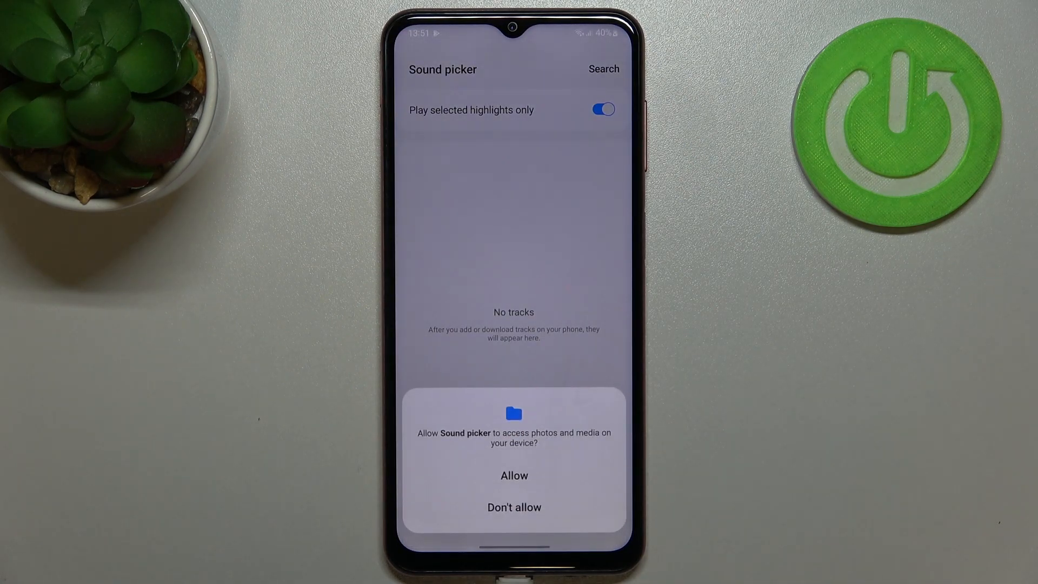
# Answer the Sound picker's media access prompt and return to the ringtone list
pyautogui.click(514, 476)
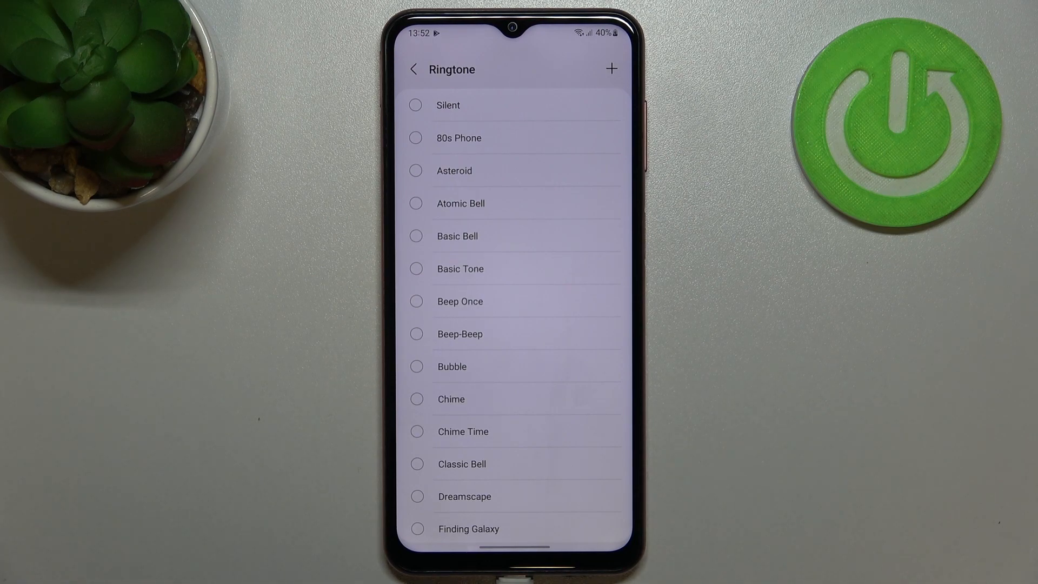
# Select Reflection as the ringtone and return to Sounds and vibration showing it
pyautogui.scroll(-3)
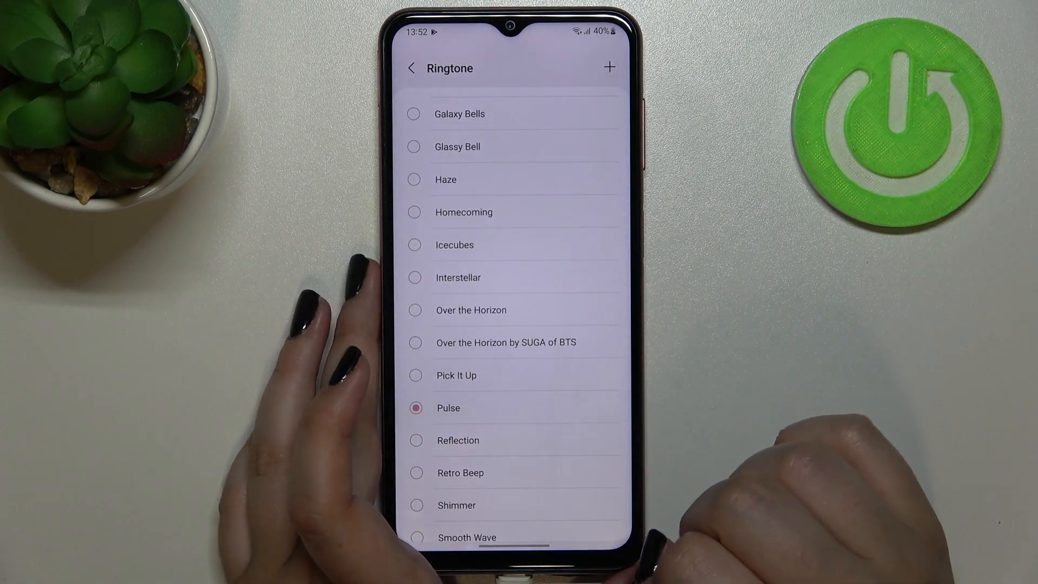
pyautogui.click(415, 440)
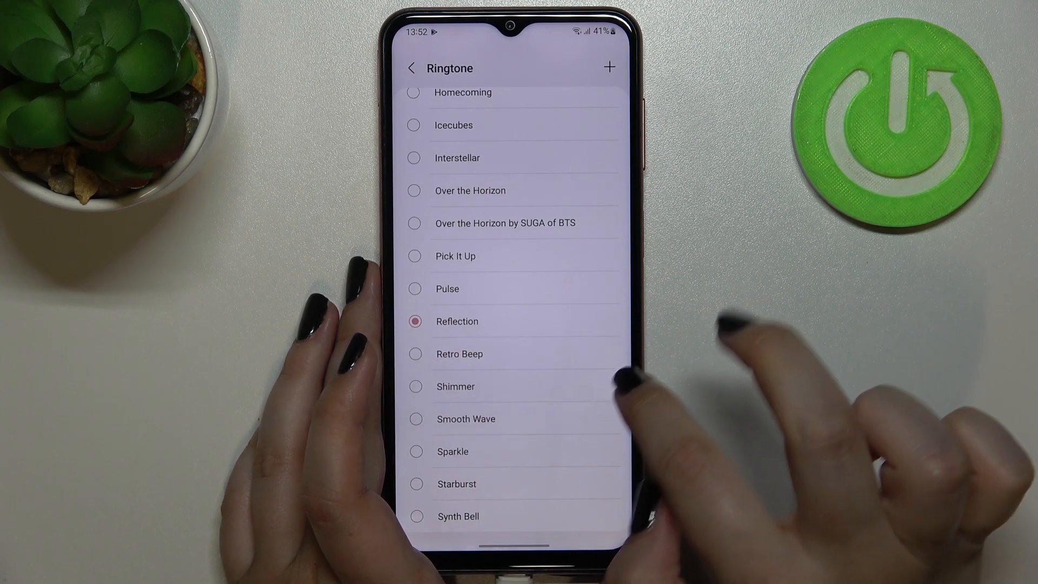
pyautogui.click(411, 67)
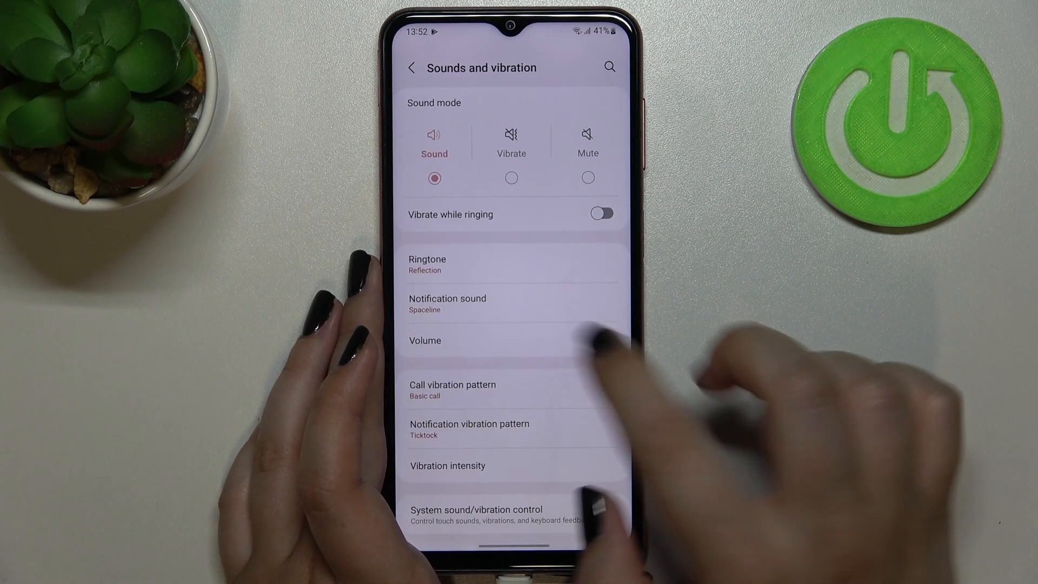